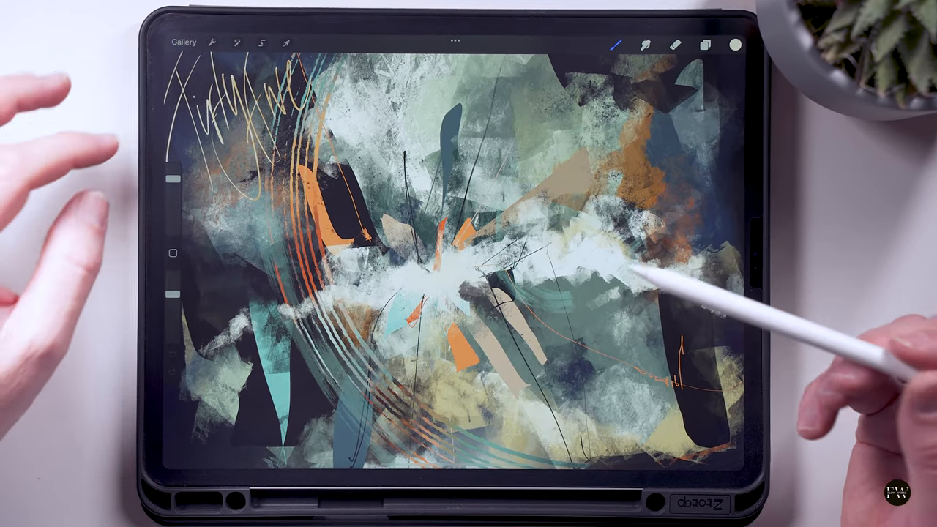
# Close the finished teal-and-orange abstract painting and go back to the gallery
pyautogui.click(183, 42)
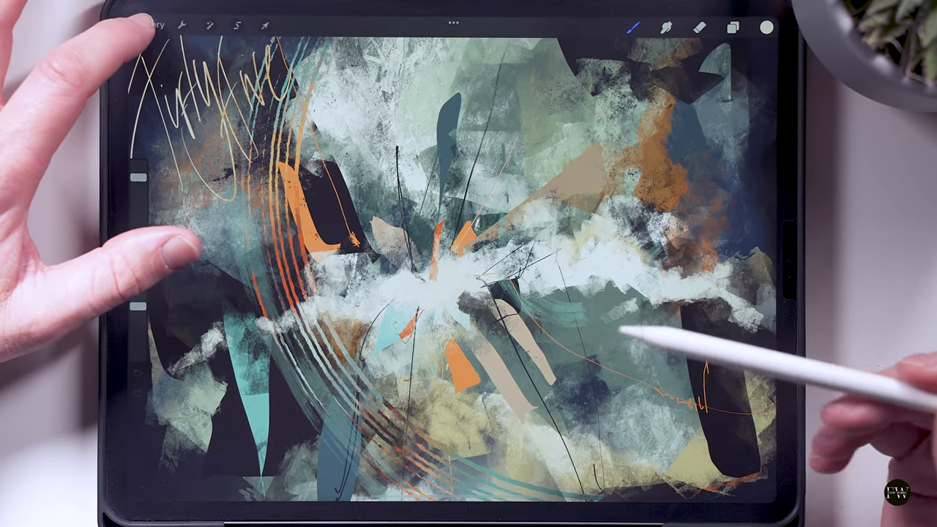
pyautogui.click(154, 22)
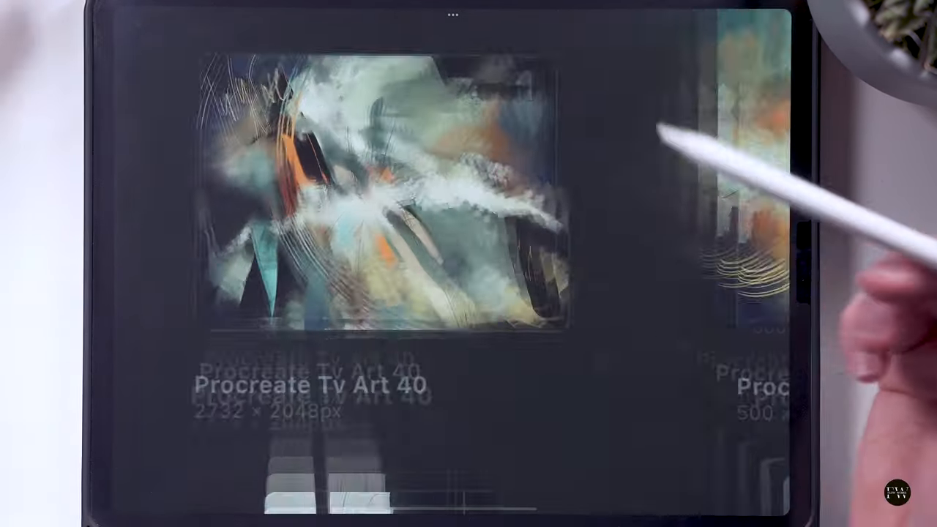
# Open the blank square Procreate 41 canvas from the gallery
pyautogui.click(381, 198)
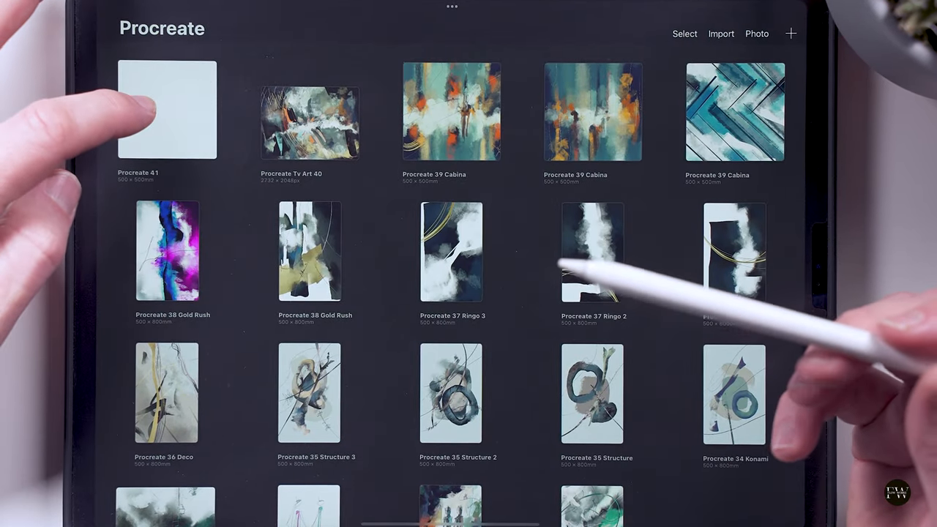
pyautogui.click(166, 109)
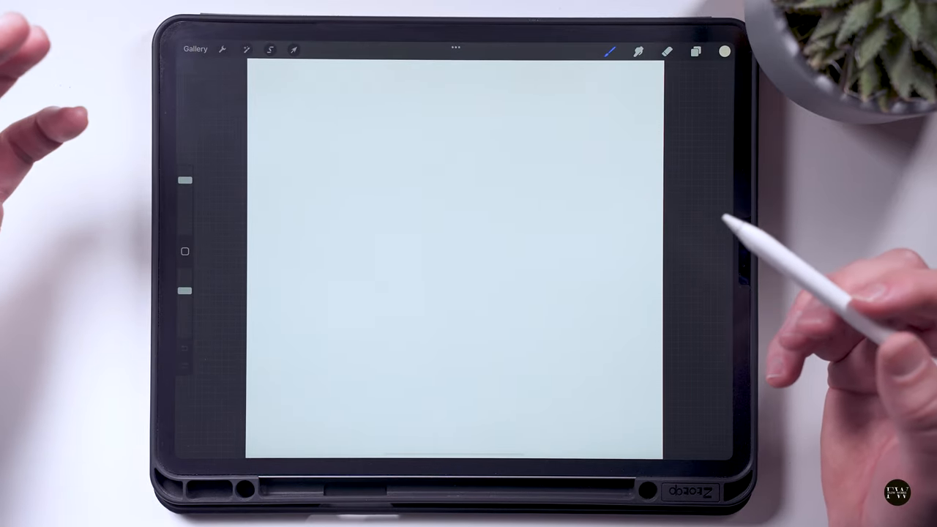
pyautogui.moveTo(629, 220)
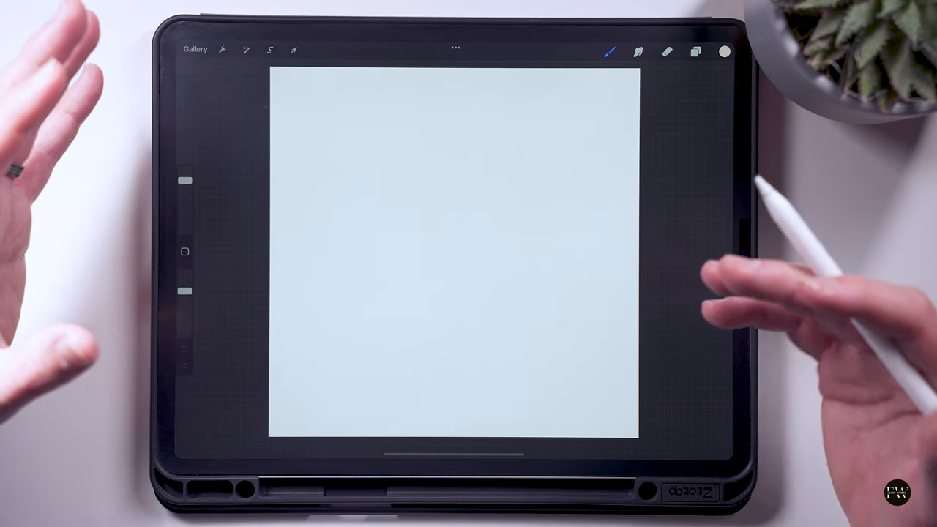
# Choose a muted sage green and fill Layer 2 with it as the base tone
pyautogui.click(724, 52)
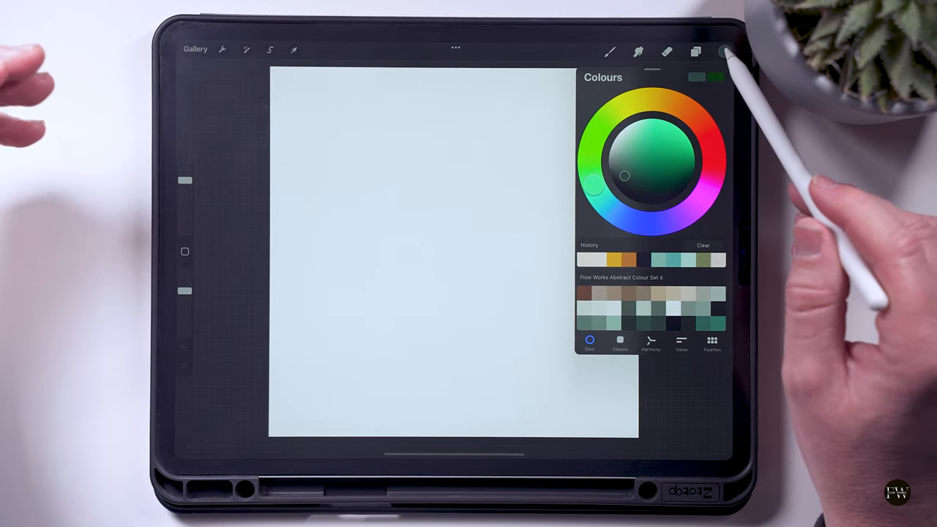
pyautogui.click(696, 51)
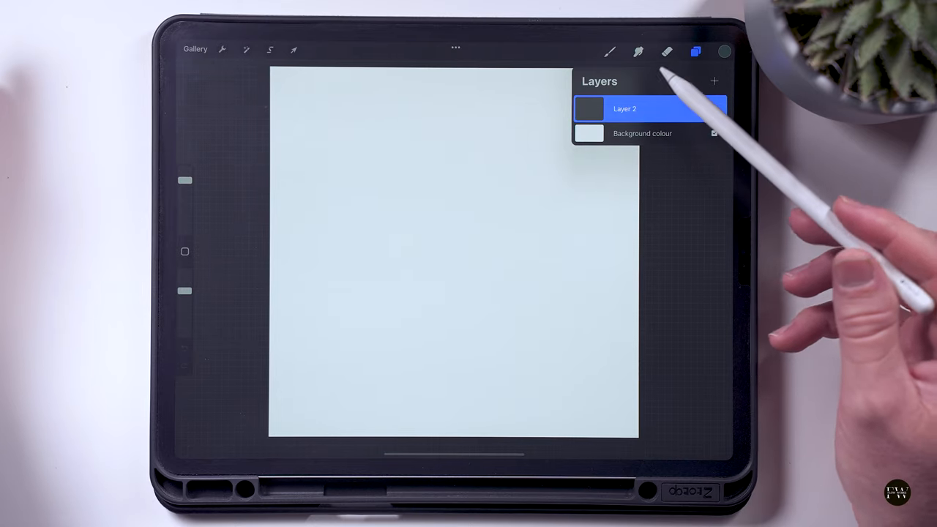
pyautogui.click(624, 108)
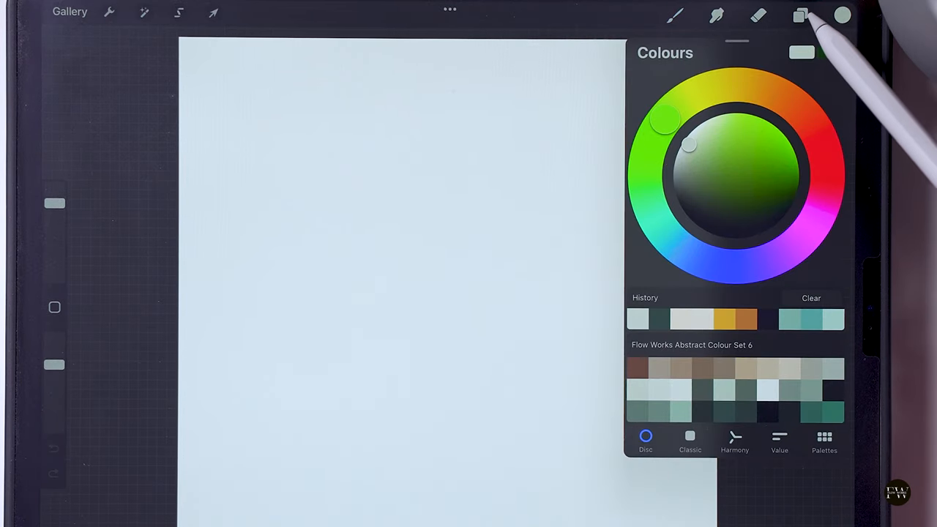
pyautogui.click(800, 14)
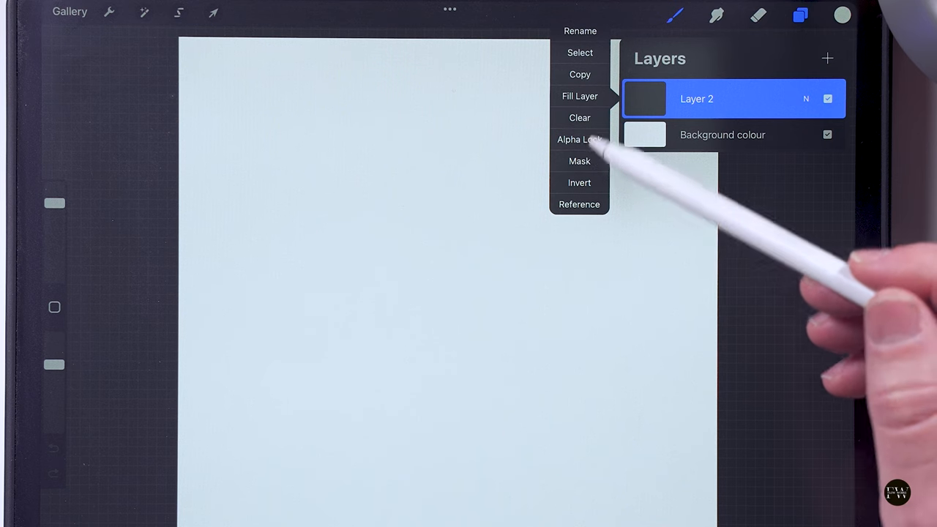
pyautogui.click(579, 96)
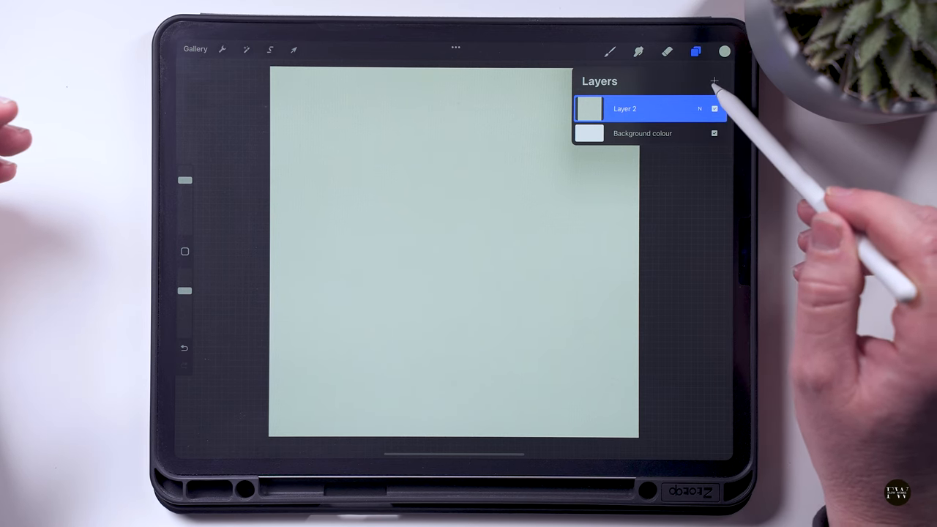
# On a new layer, paint textured light green and beige vertical streaks, then erase some back
pyautogui.click(695, 51)
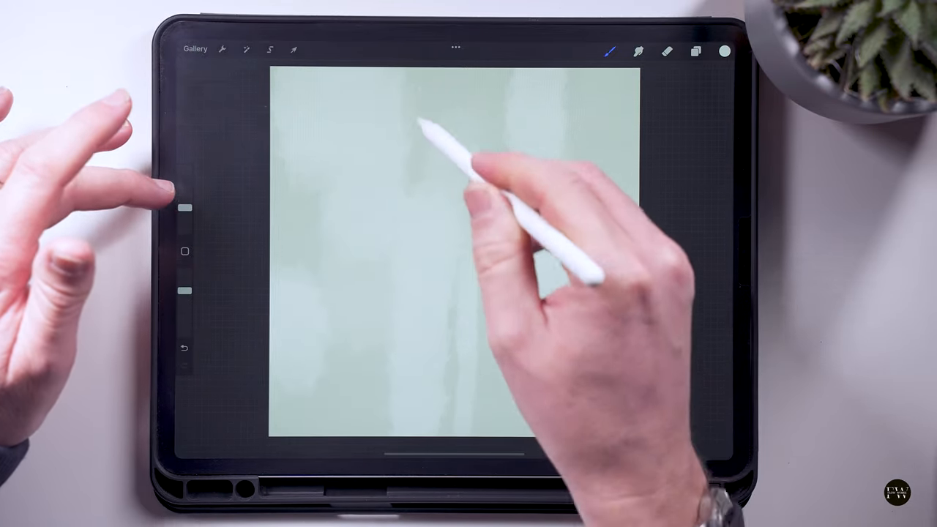
pyautogui.click(724, 52)
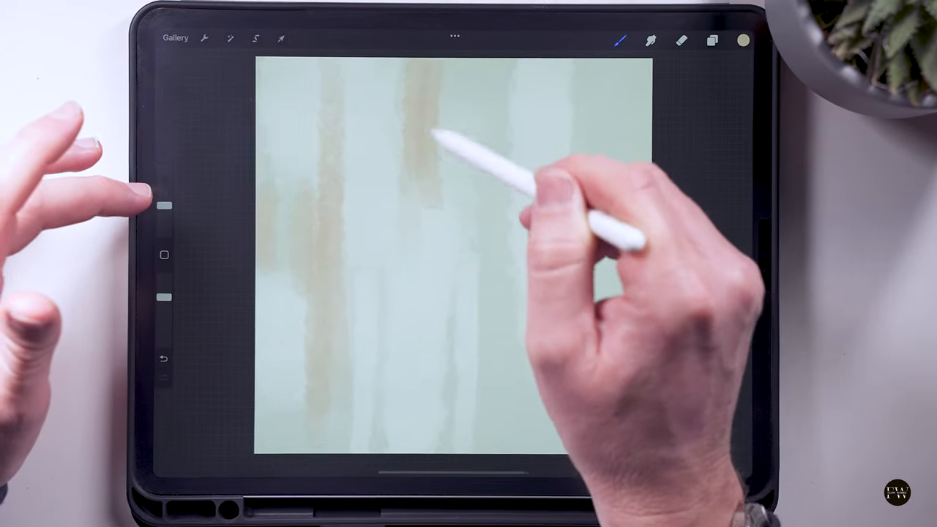
pyautogui.click(741, 40)
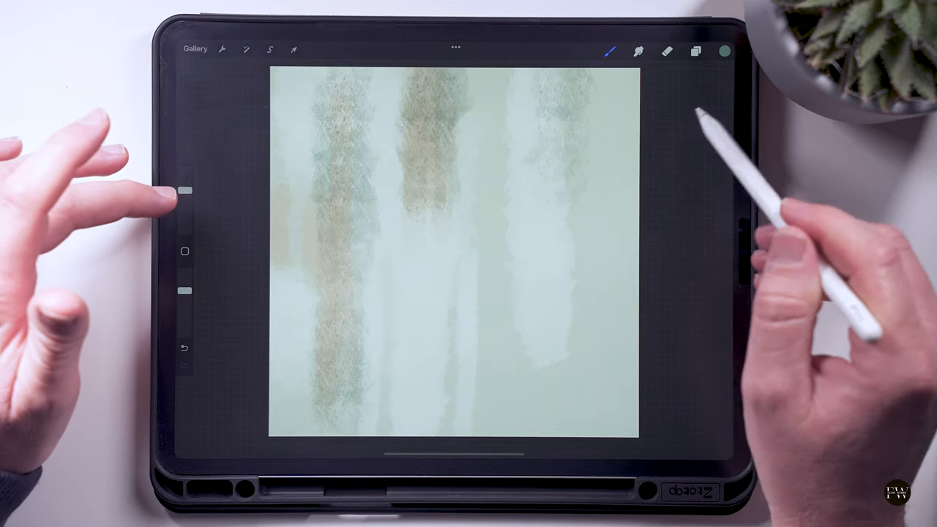
pyautogui.click(723, 52)
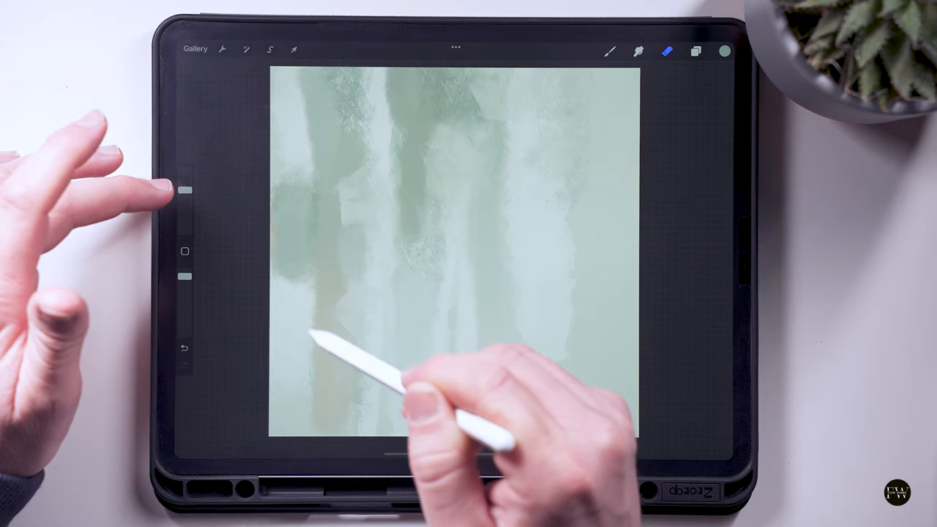
# Soften the streaks and add darker green drips, a thin vertical line and peach patches
pyautogui.click(724, 51)
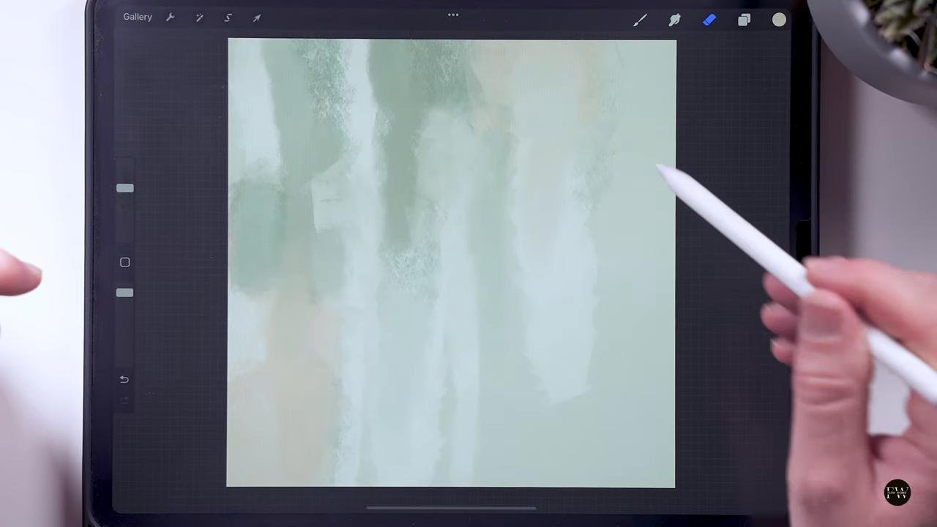
pyautogui.click(778, 20)
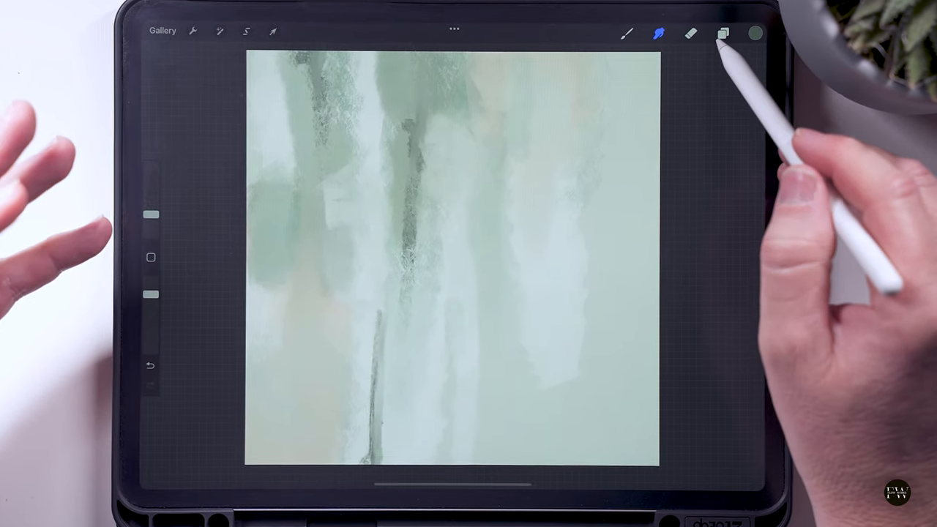
# On a new layer, outline and fill a tall emerald green shape and a jagged black one
pyautogui.click(723, 34)
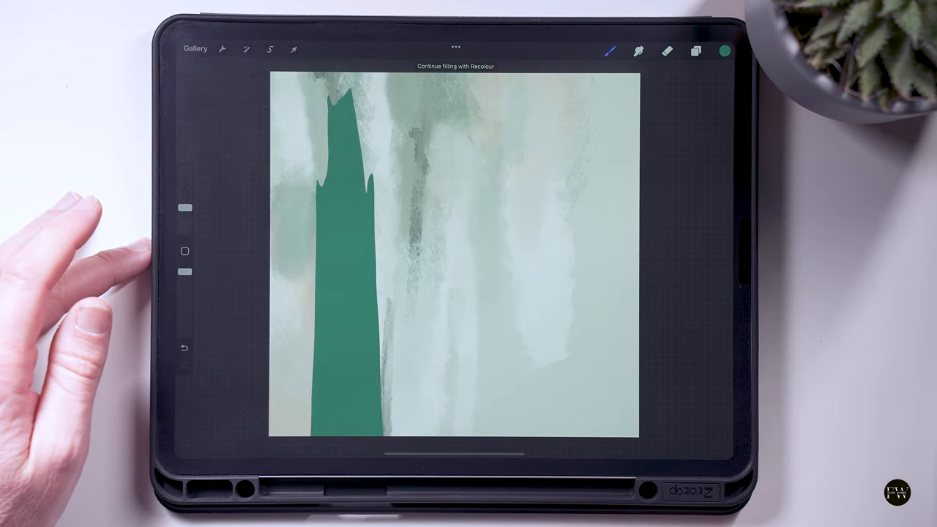
pyautogui.click(695, 50)
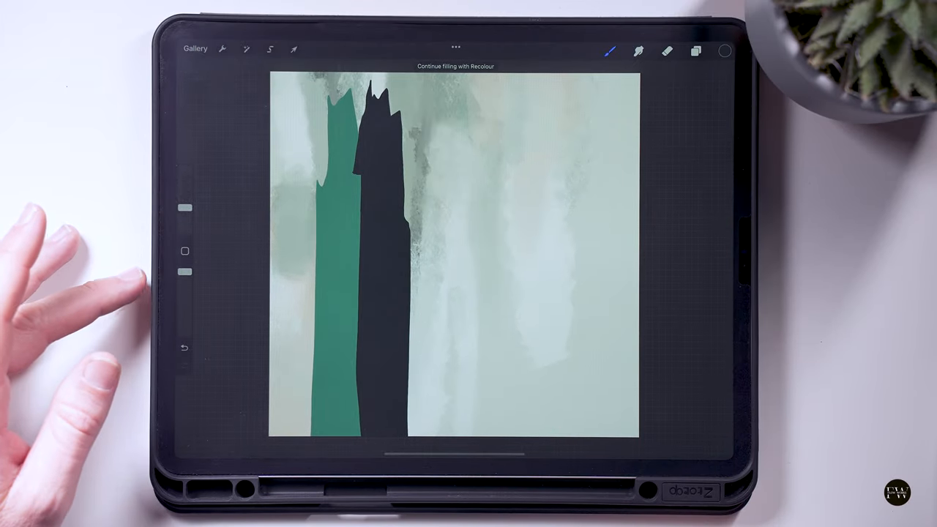
# Fill a shorter rounded green shape right of the black one and add Layer 4
pyautogui.click(696, 52)
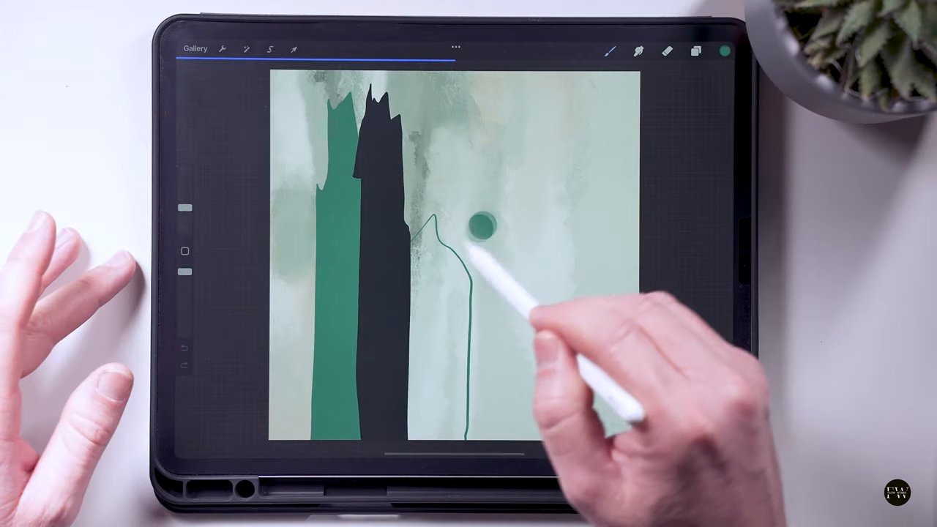
pyautogui.click(695, 50)
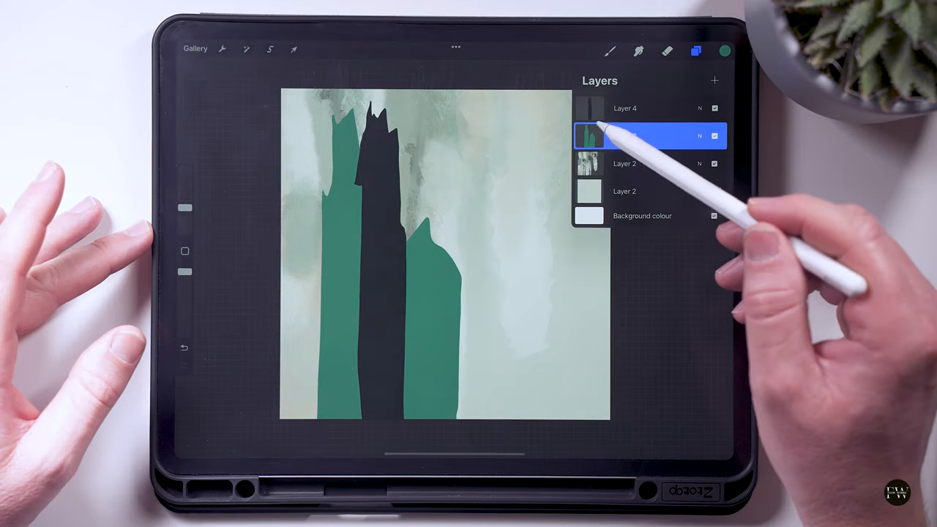
pyautogui.click(651, 136)
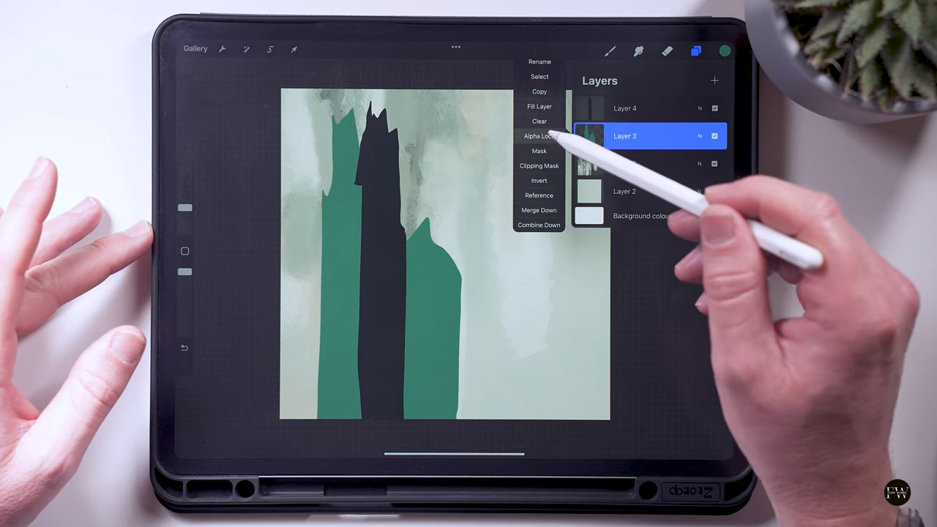
# Alpha-lock Layer 3 and paint darker mottled green texture inside the green shapes
pyautogui.click(724, 50)
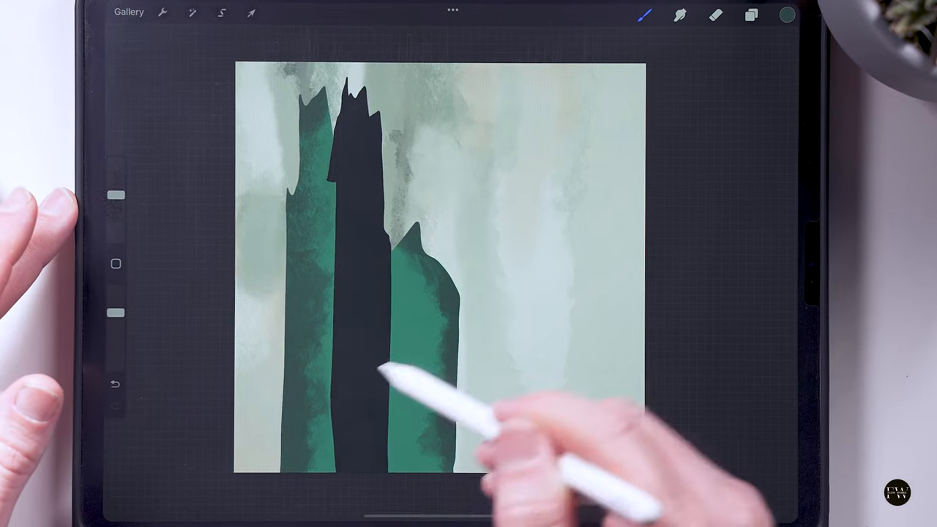
pyautogui.click(786, 15)
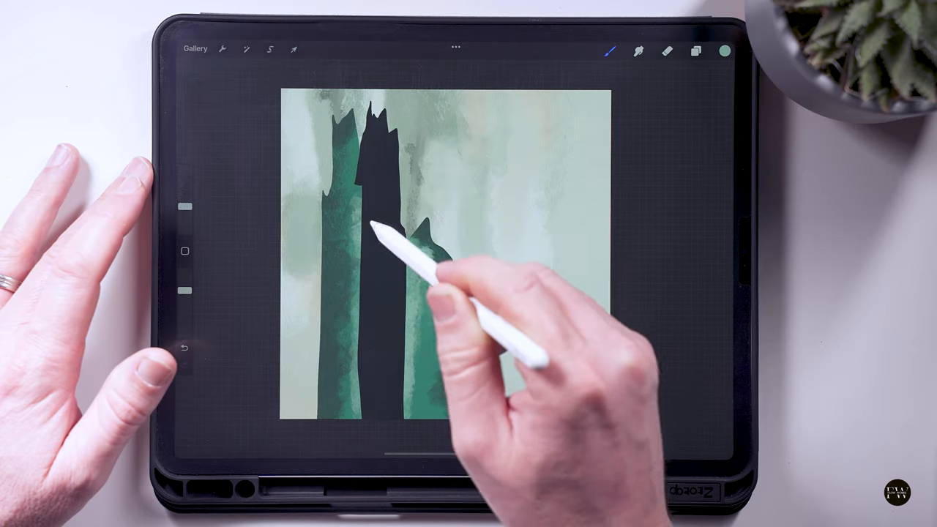
pyautogui.click(695, 50)
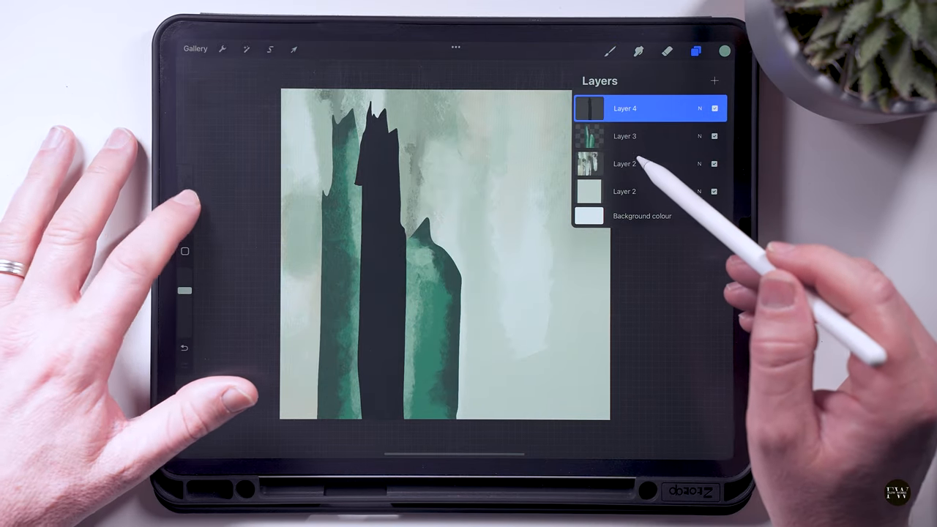
# On Layer 4, break up the black shape with smudged grey mottling and dark blotches
pyautogui.click(611, 51)
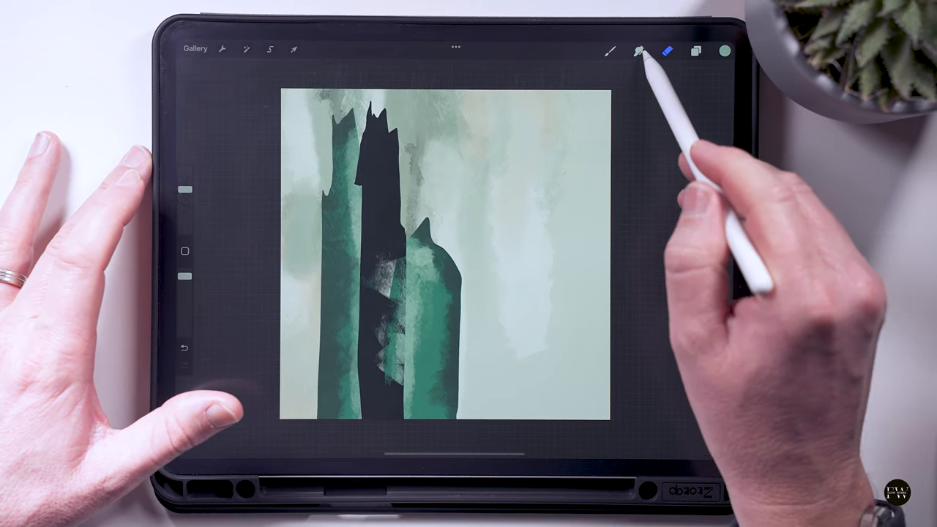
pyautogui.click(637, 50)
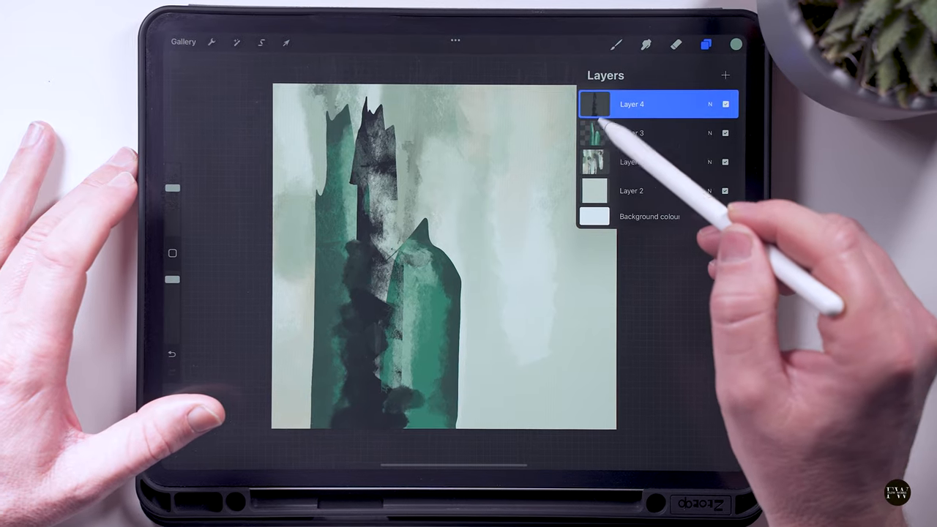
# Erode the edges of the green and black shapes with a textured eraser
pyautogui.click(640, 133)
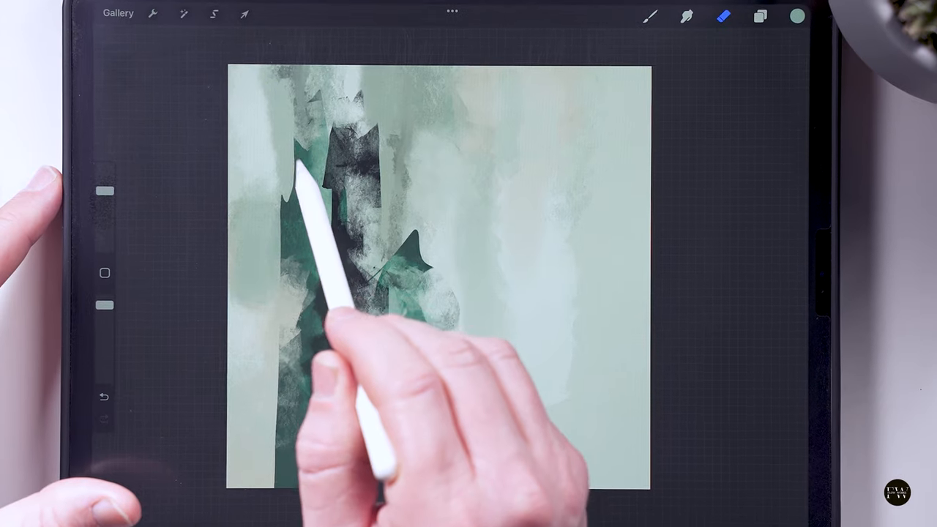
pyautogui.click(759, 16)
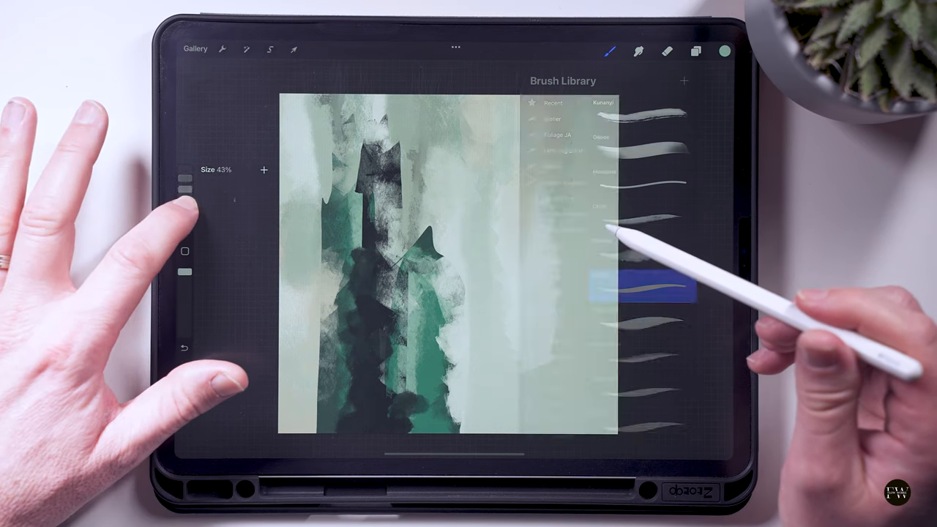
# With a thin brush in dark green, sweep curved lines down the right side
pyautogui.click(610, 51)
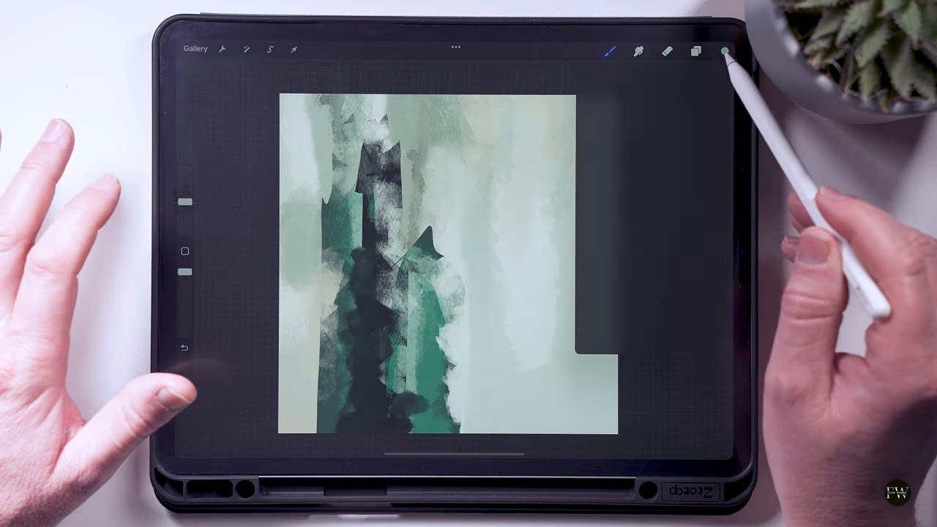
pyautogui.click(724, 51)
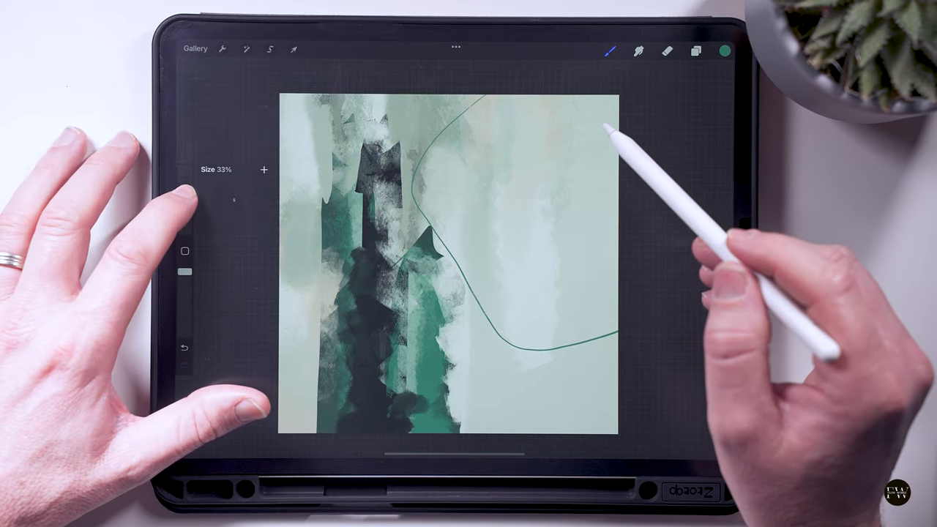
pyautogui.click(724, 51)
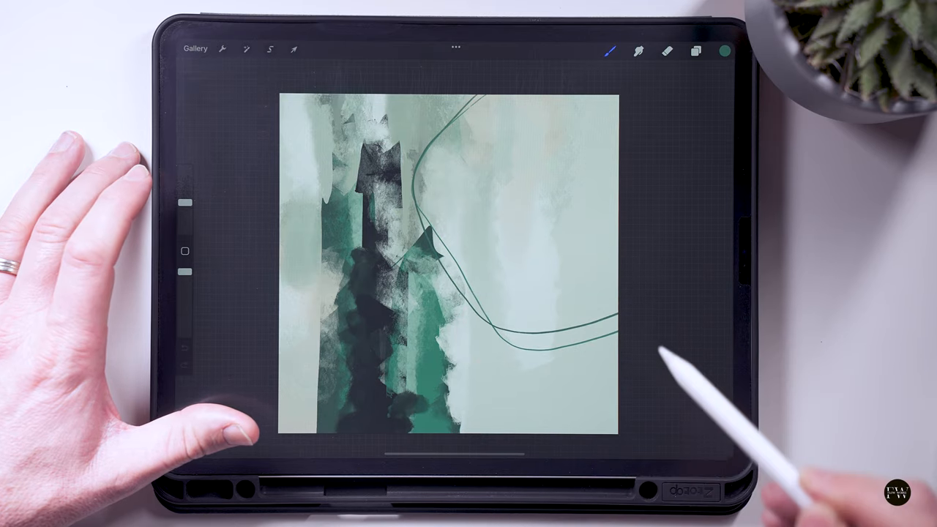
pyautogui.click(725, 50)
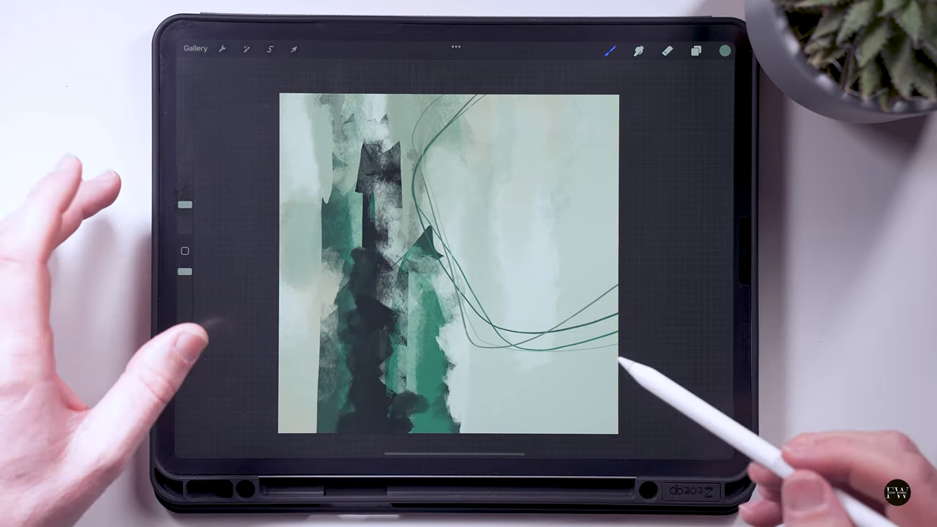
pyautogui.click(725, 51)
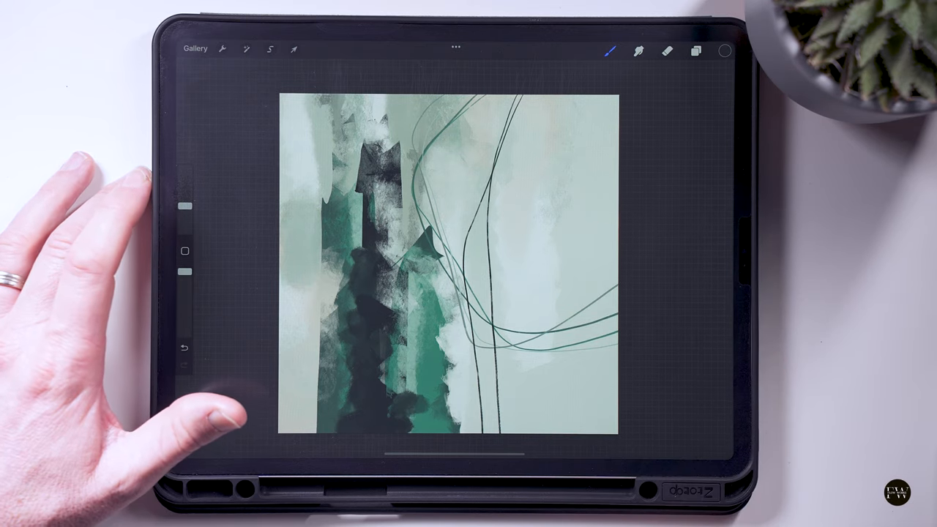
# Draw thin black vertical strokes, then pale cream lines curving through the left shapes
pyautogui.click(725, 50)
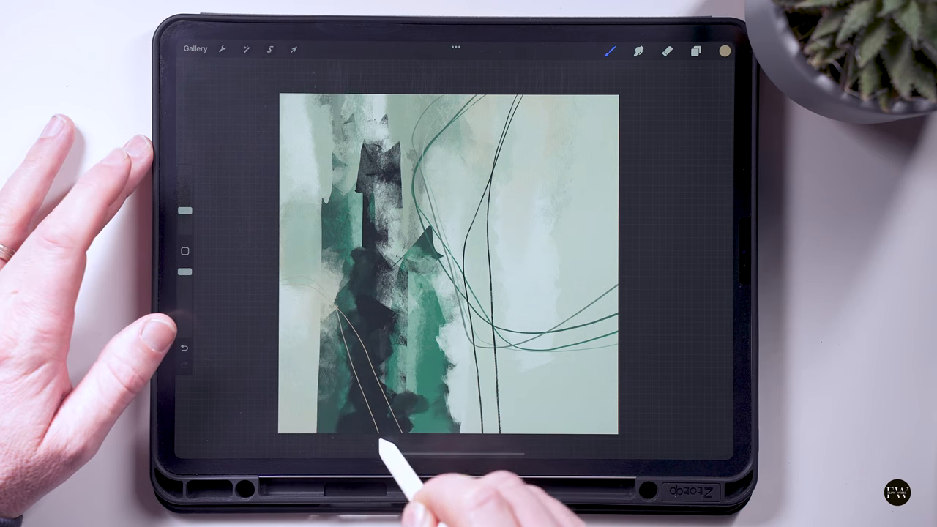
pyautogui.click(723, 50)
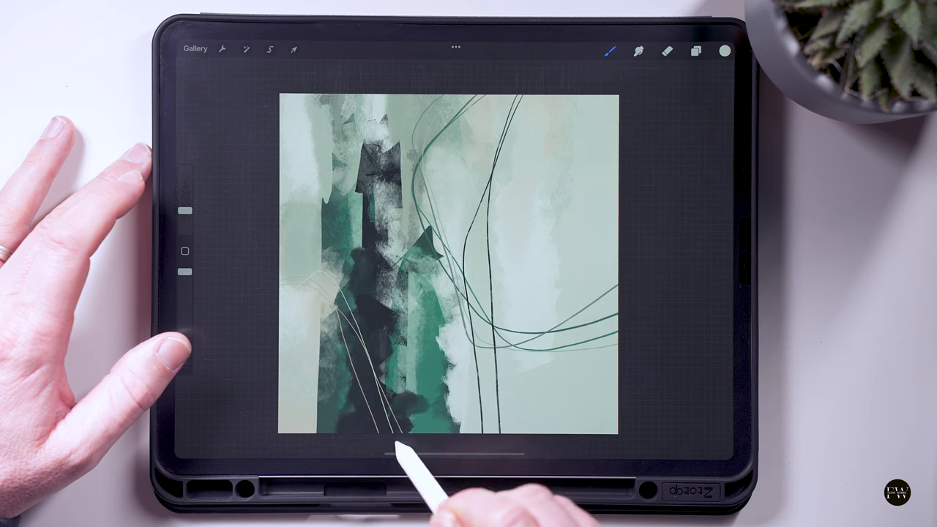
pyautogui.click(724, 51)
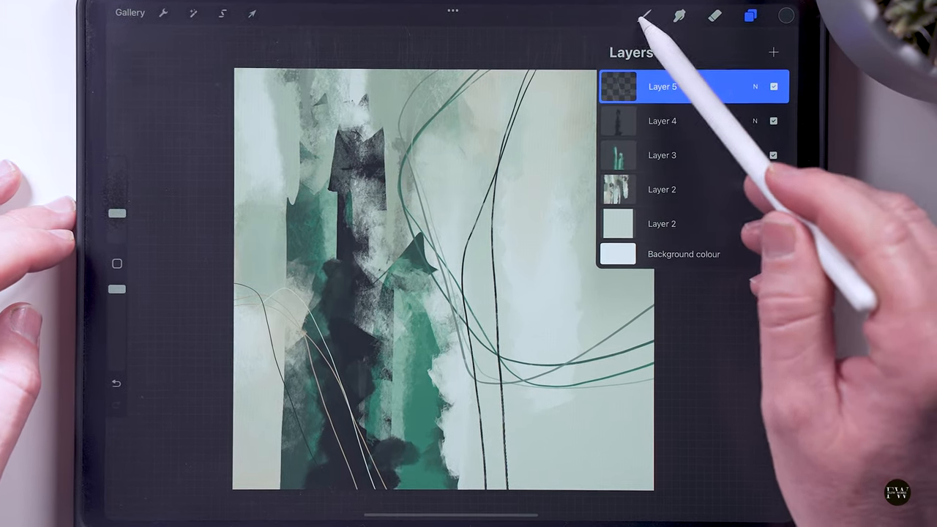
# Weave faint cream lines through the right-side curves, then pick a soft green colour
pyautogui.click(645, 15)
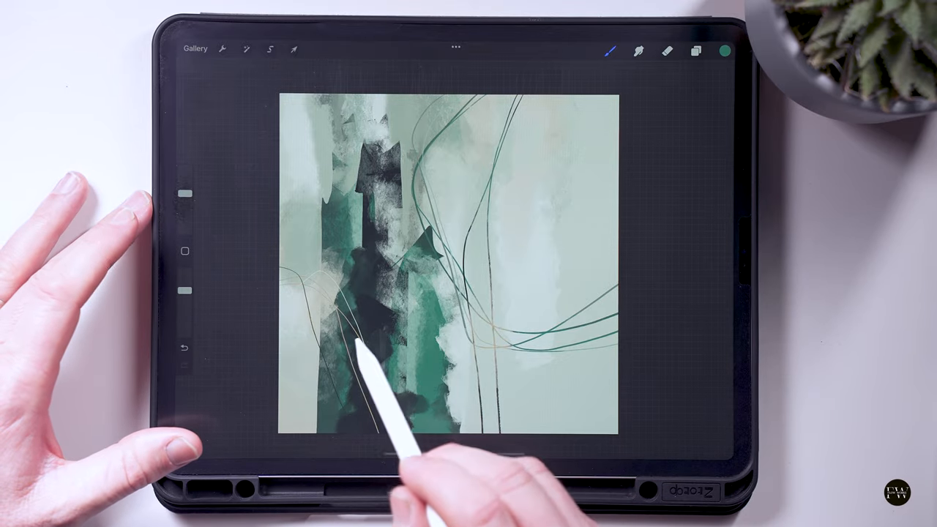
pyautogui.click(724, 51)
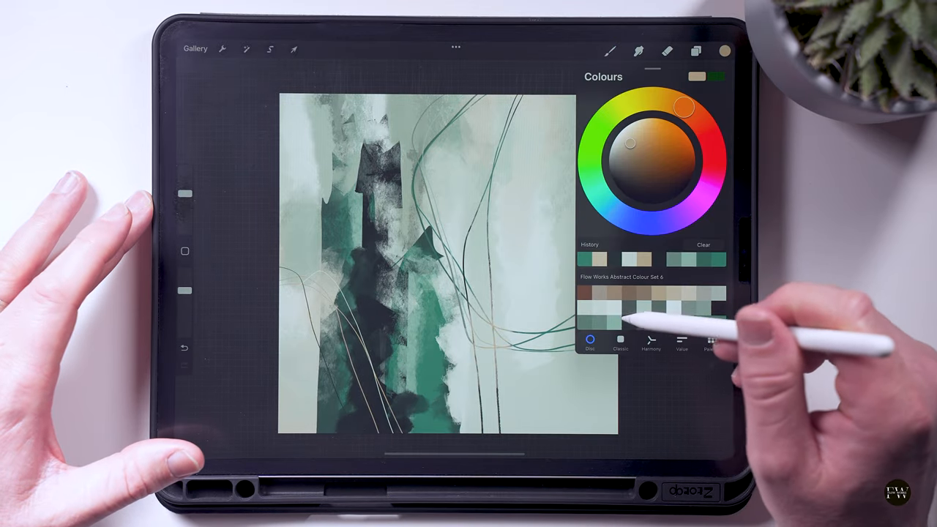
pyautogui.click(608, 51)
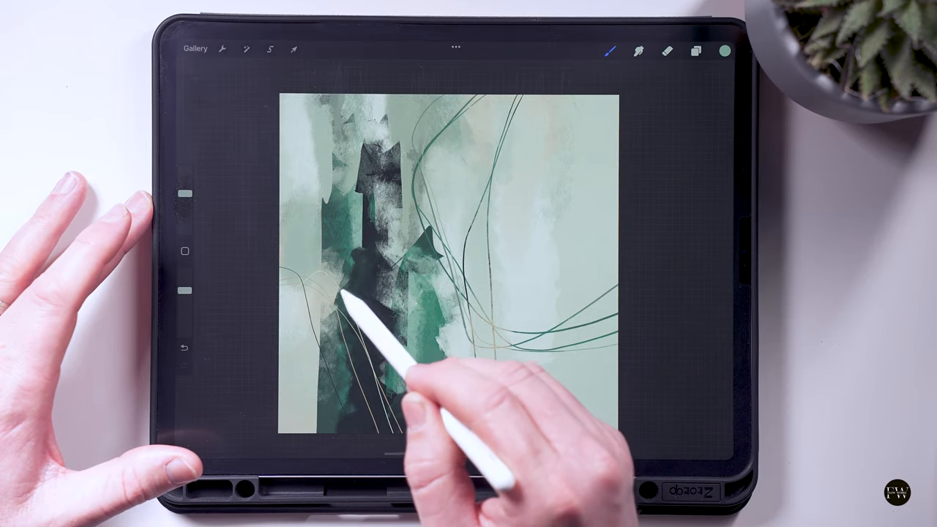
pyautogui.click(724, 51)
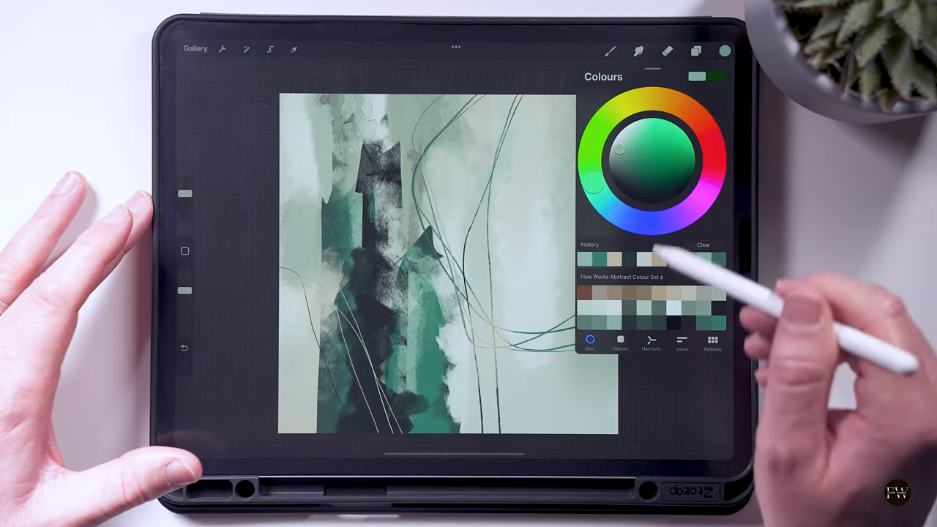